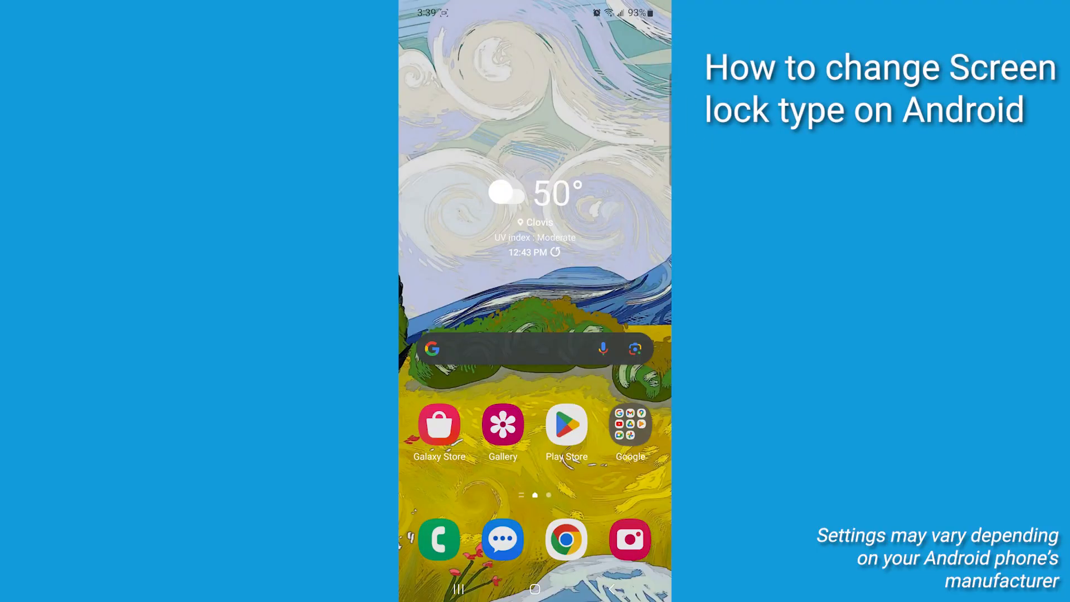
Navigate from the home screen into Settings > Lock screen, showing PIN with Face
scroll("up", 3)
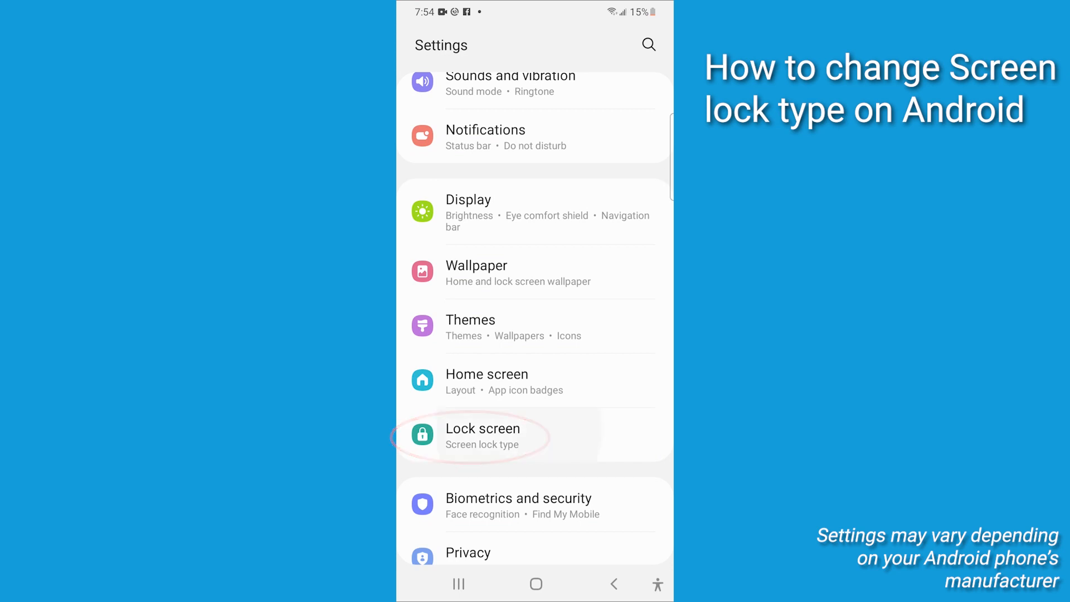
left_click(483, 435)
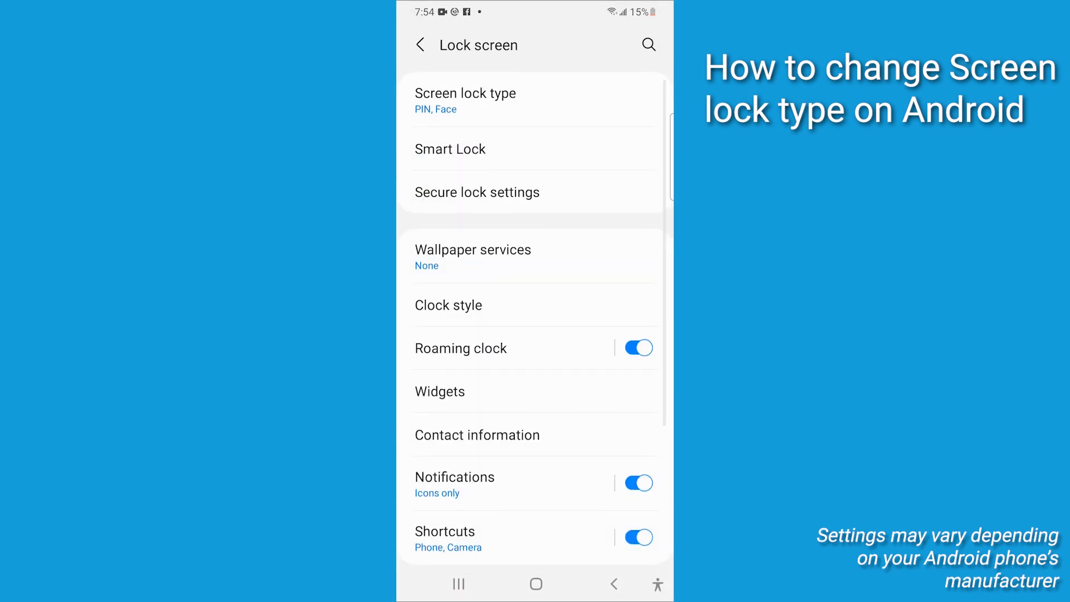
left_click(465, 100)
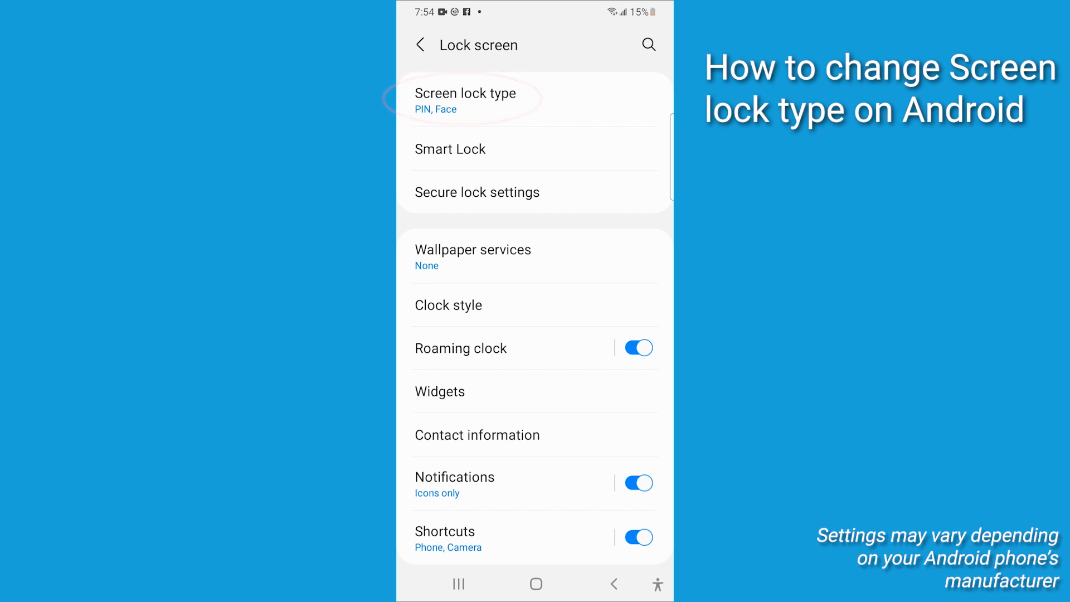
Confirm the current PIN under Screen lock type and choose Password as the new lock
left_click(466, 99)
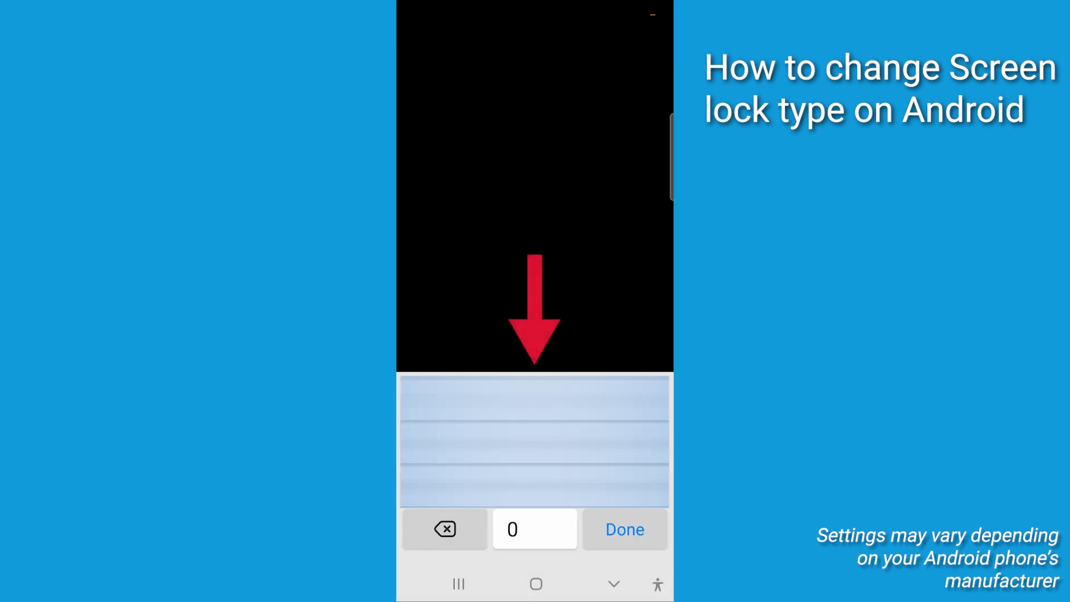
left_click(622, 528)
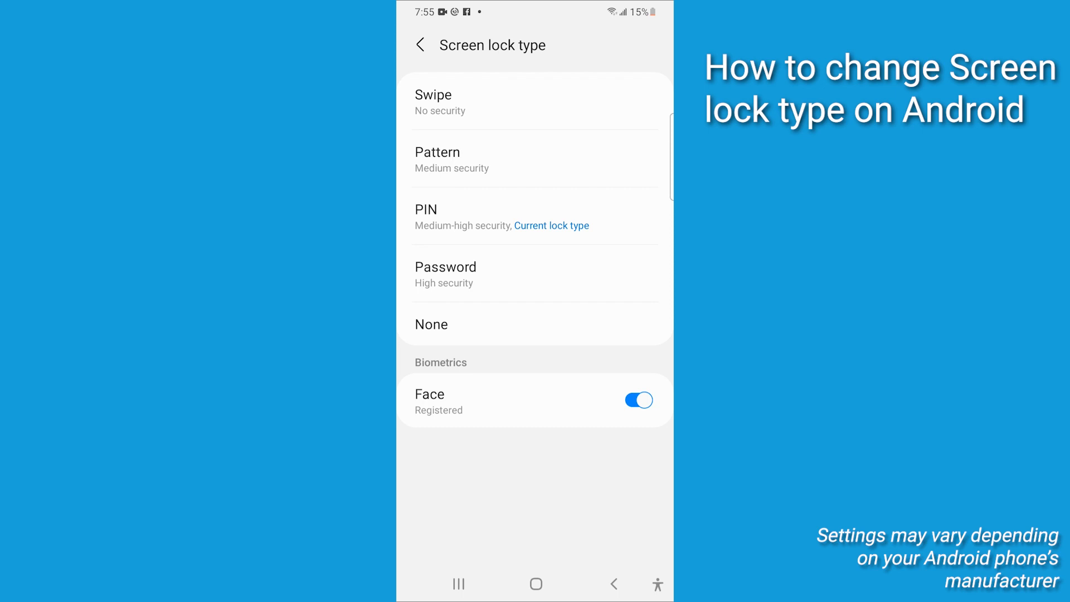
left_click(446, 266)
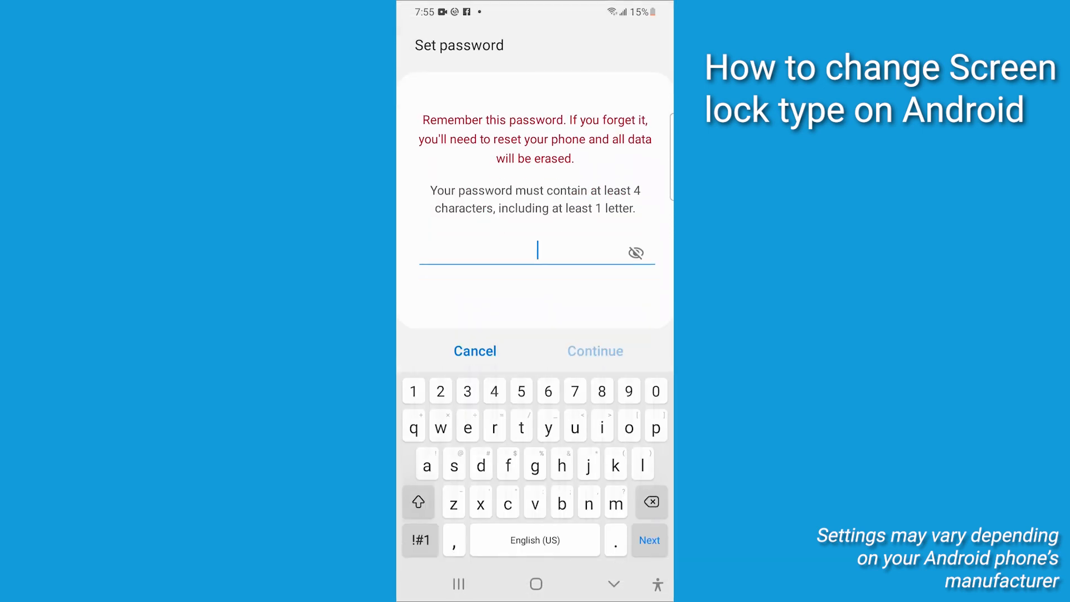